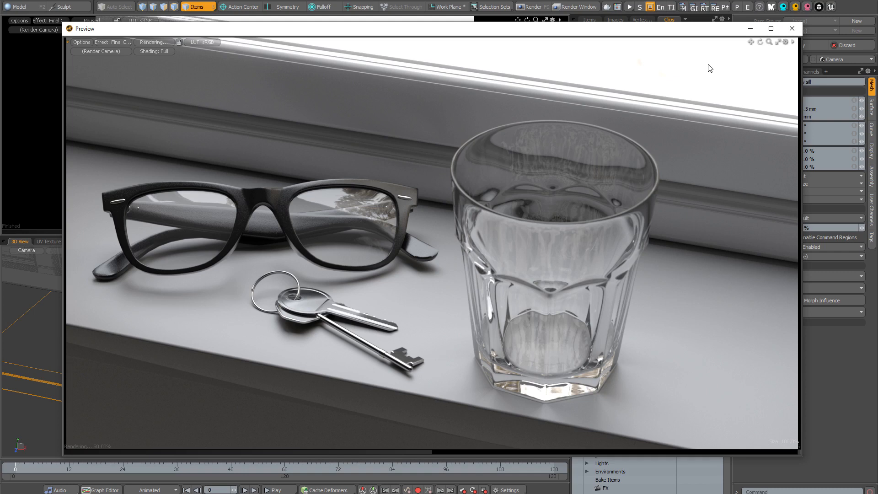
Step: Close the full-size render preview to return to the main scene layout
click(791, 28)
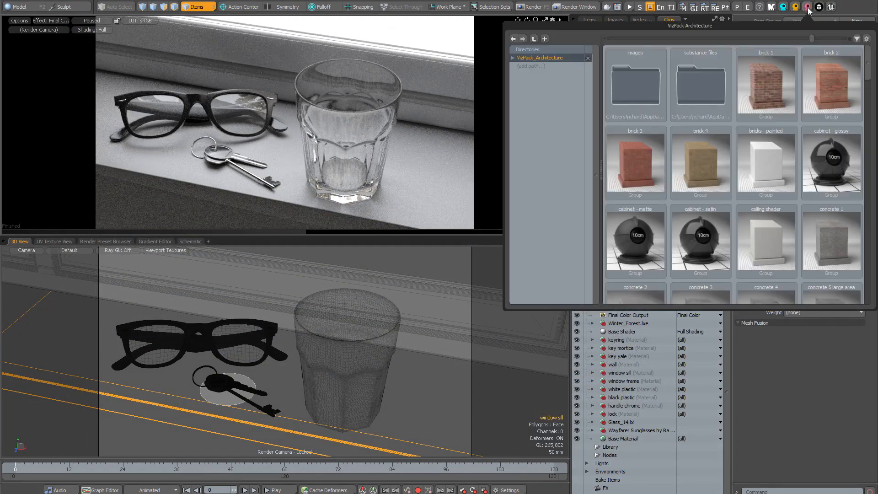
Step: Drop the VizPack 'paint - thick semi-glossy' preset onto the window sill material and dismiss the browser
scroll(down, 3)
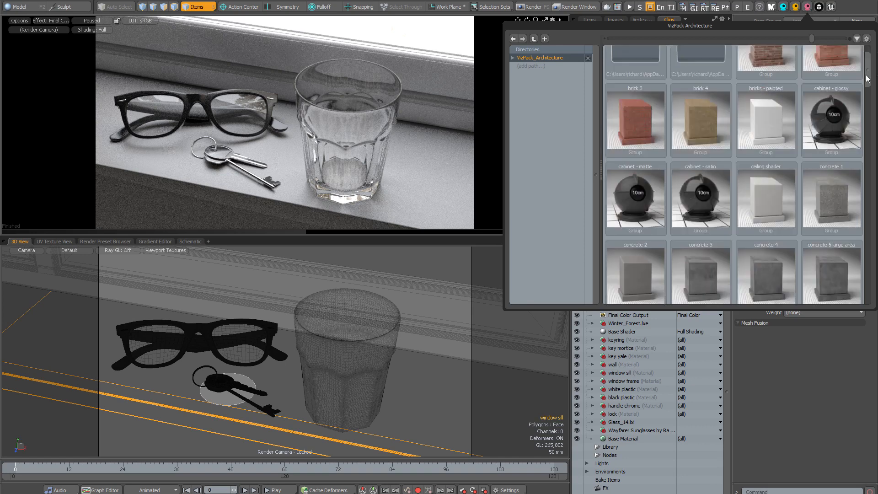
scroll(down, 3)
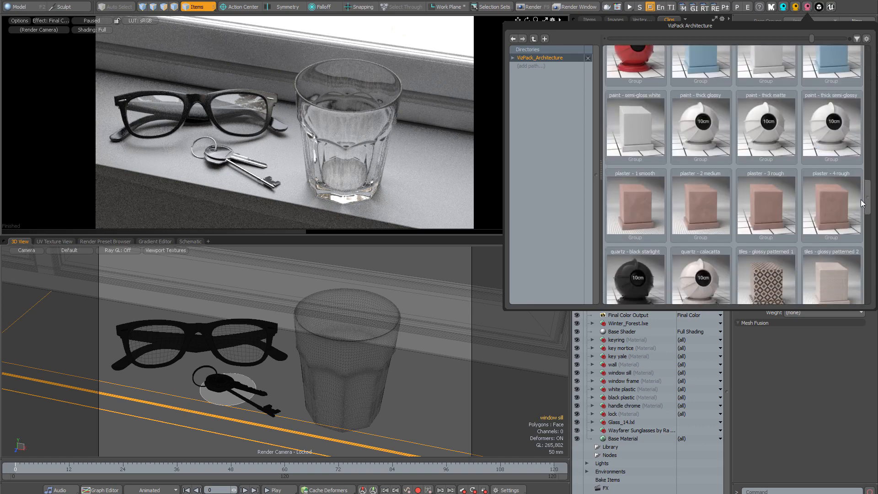
scroll(down, 3)
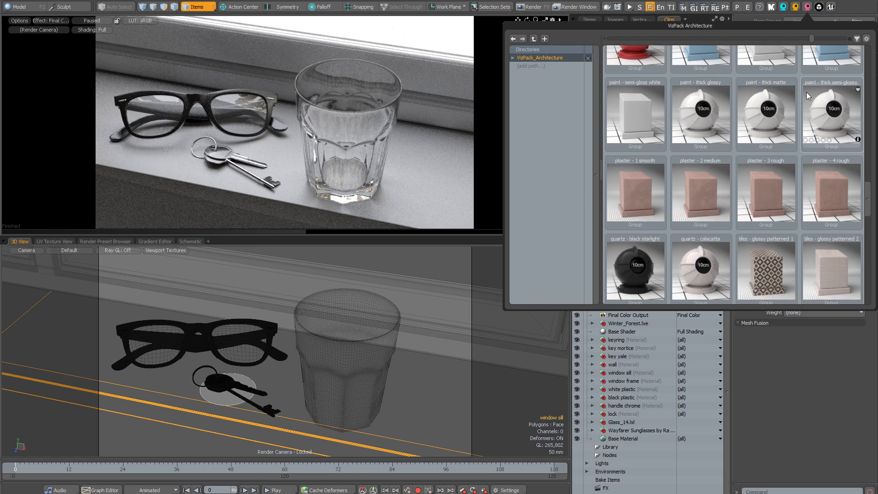
click(831, 113)
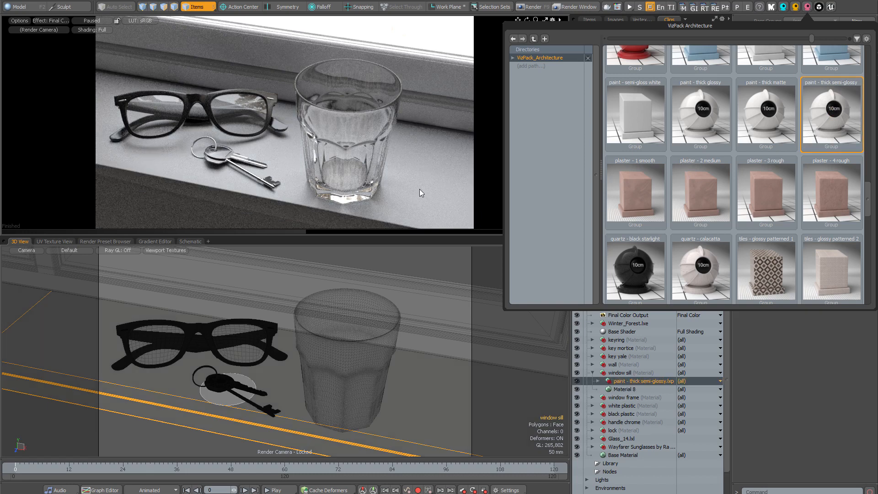
click(669, 19)
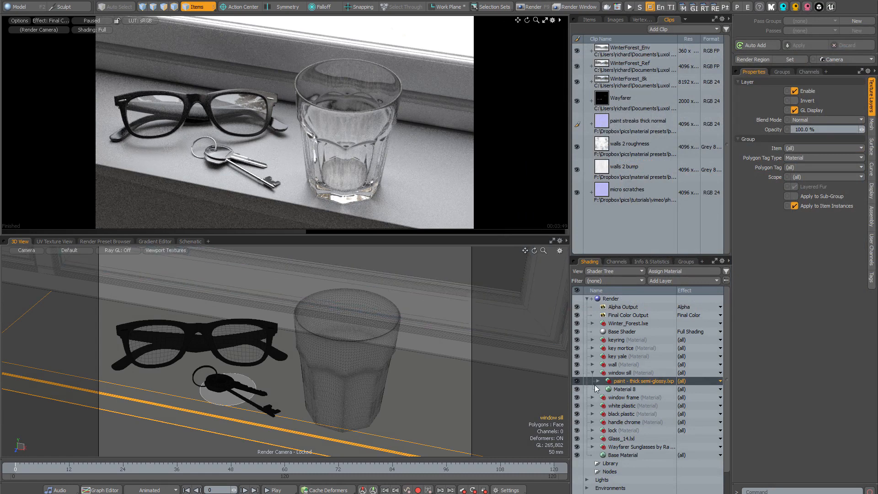
Step: Set the paint streaks normal layer's Projection Type to UV Map
click(596, 381)
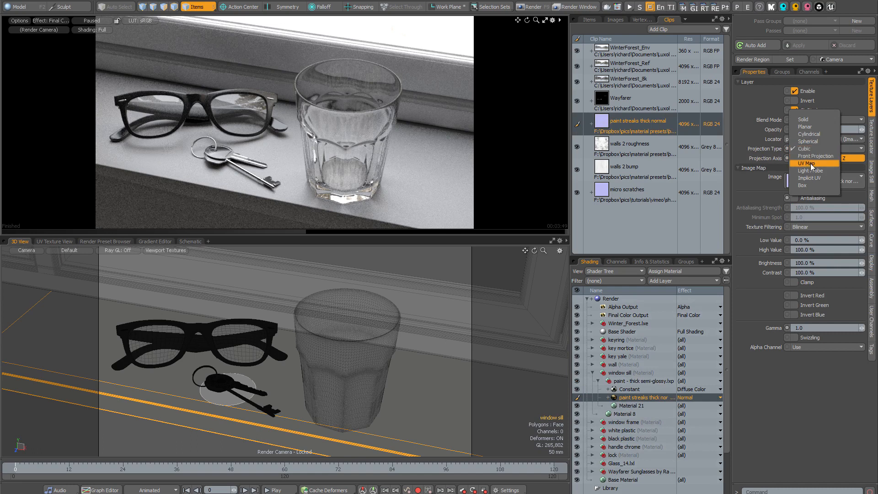
click(805, 163)
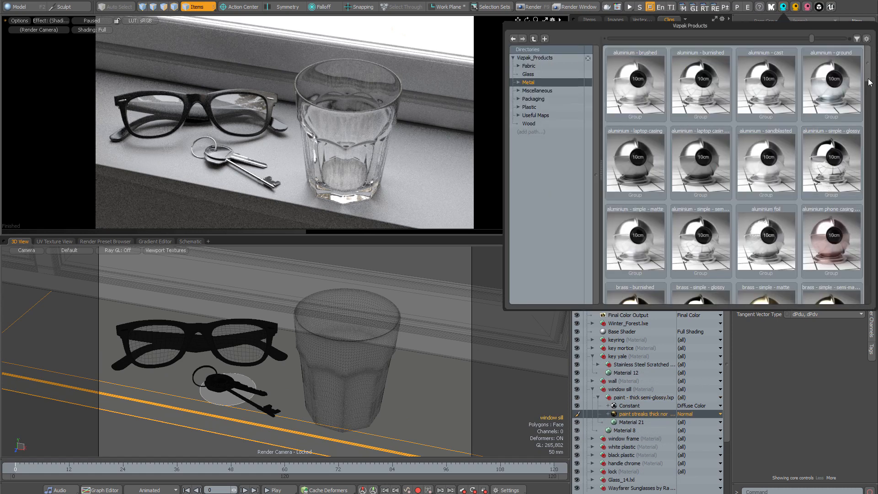
Step: Scroll the Vizpak Metal presets toward steel - scratched for the key yale material
scroll(down, 3)
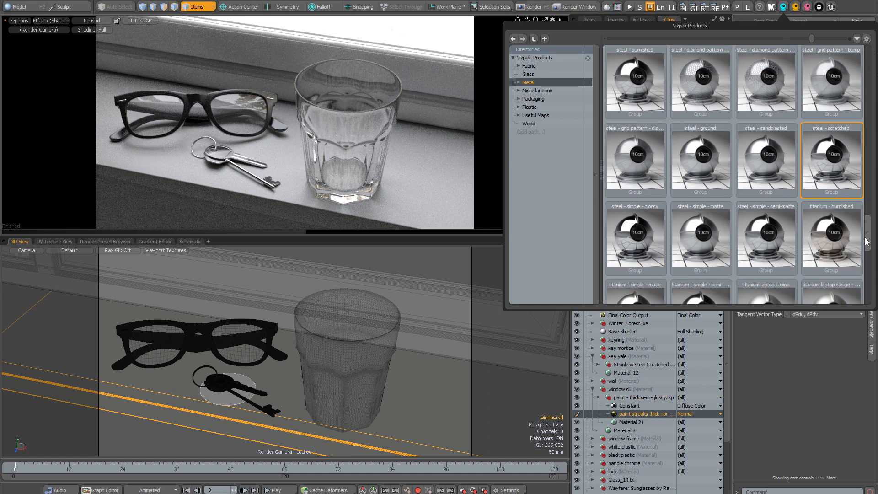
mouse_move(646, 194)
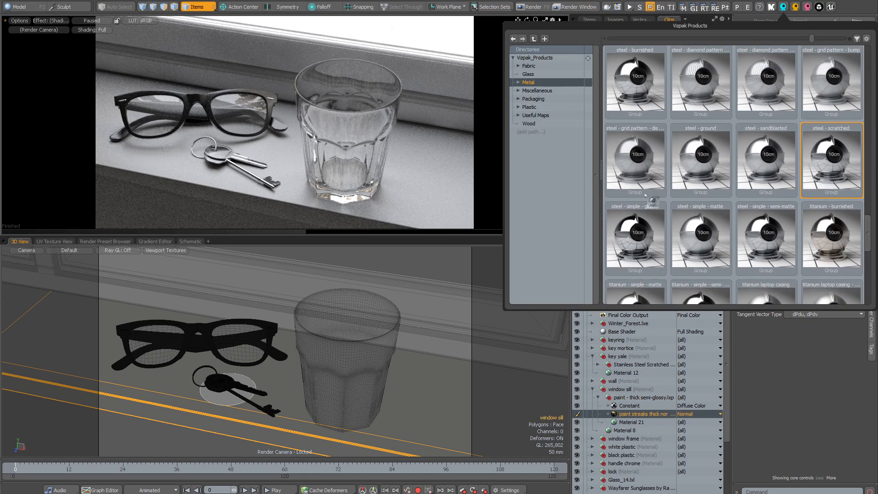
mouse_move(223, 158)
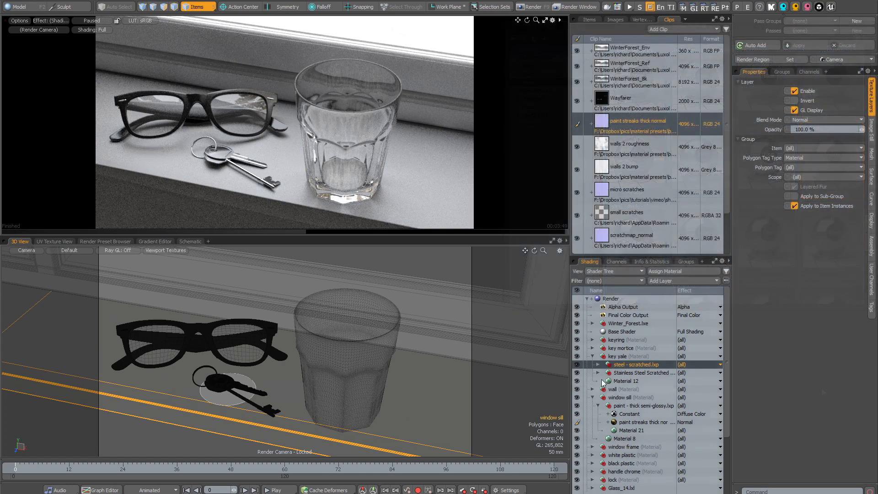
Step: Select the scratch image maps and set them to UV Map projection with 3.0 horizontal and vertical wrap
click(594, 364)
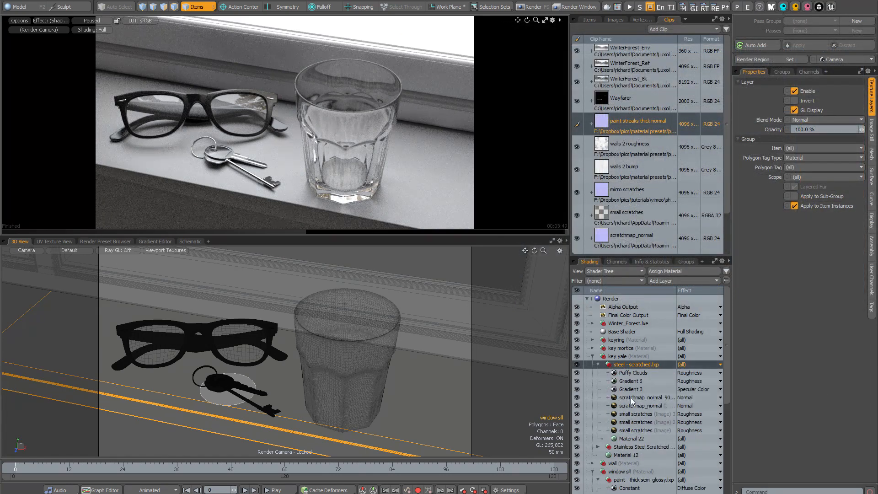
click(635, 430)
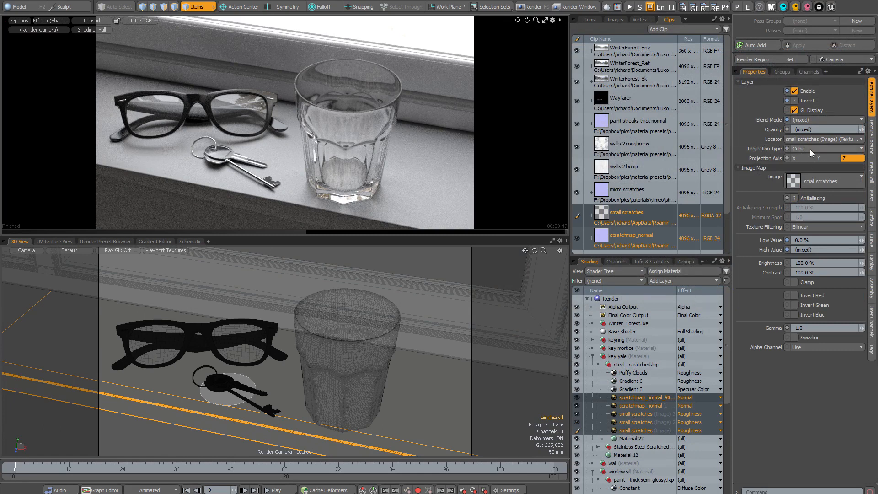
click(825, 148)
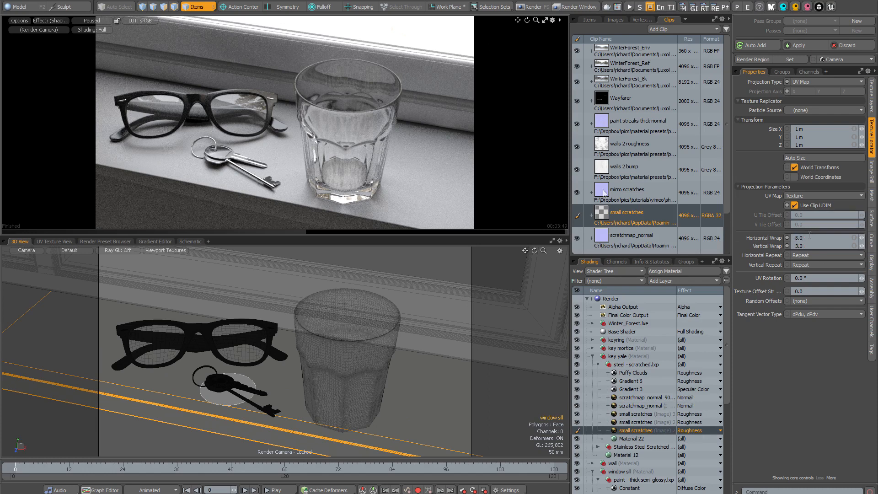
mouse_move(599, 365)
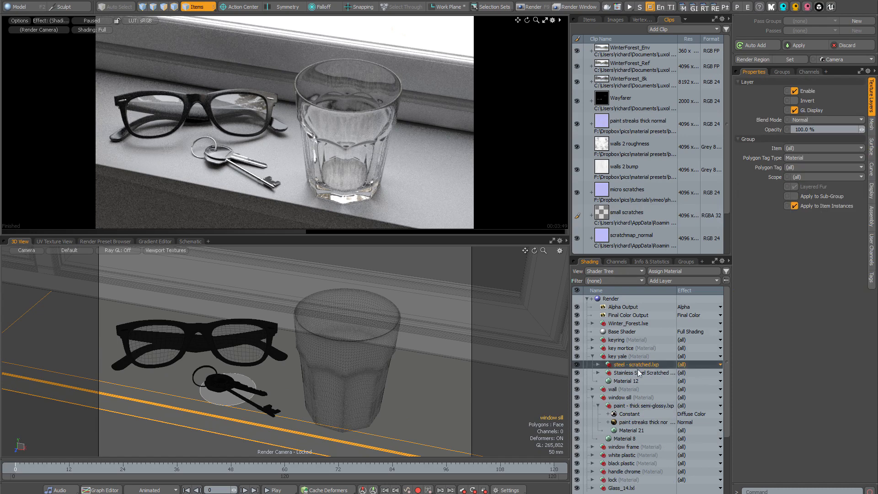
Step: Show the steel - scratched preset's properties and collapse the window sill group
right_click(638, 364)
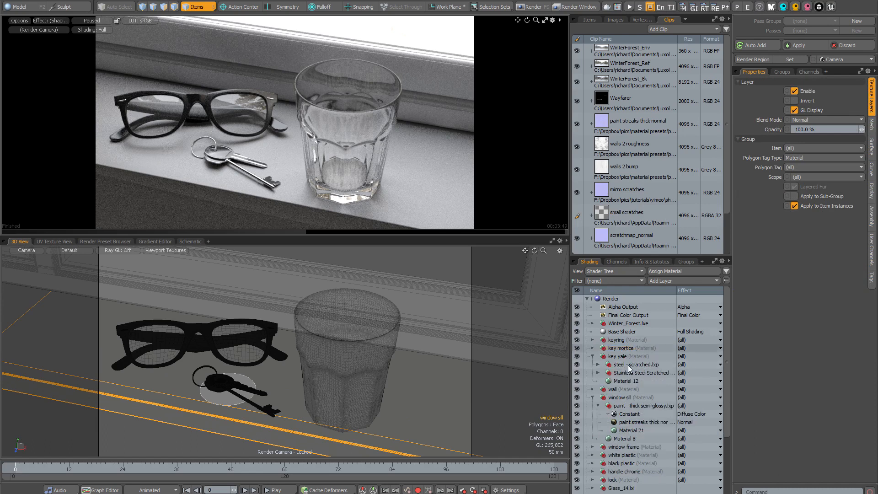
right_click(630, 364)
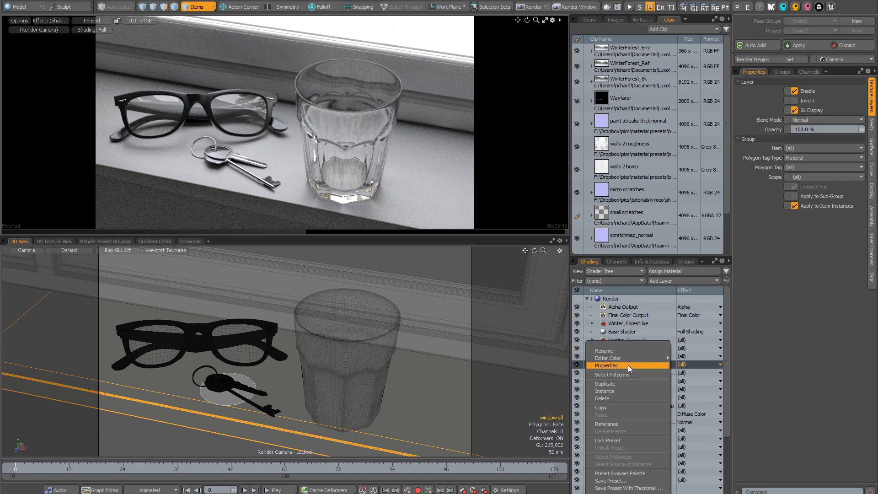
click(605, 365)
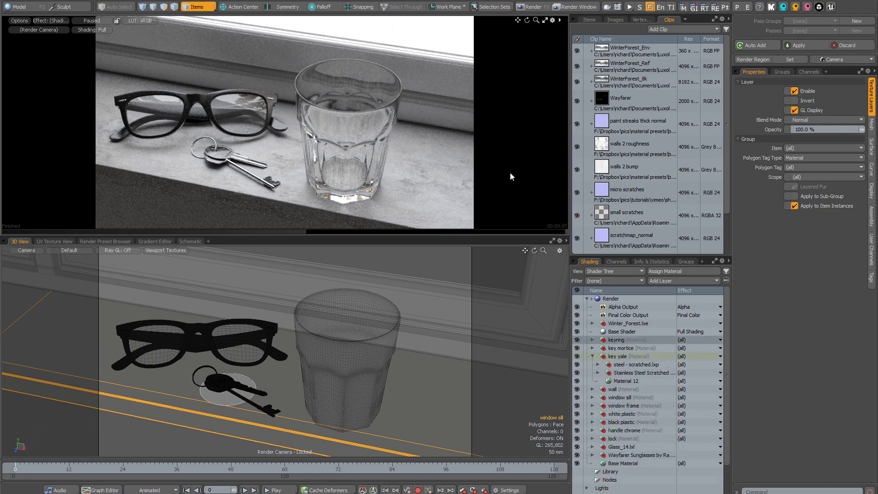
mouse_move(511, 173)
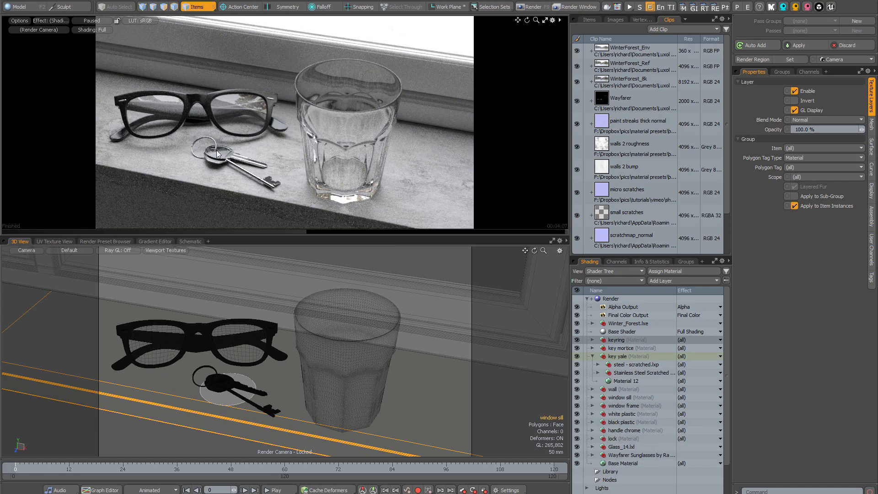
mouse_move(627, 364)
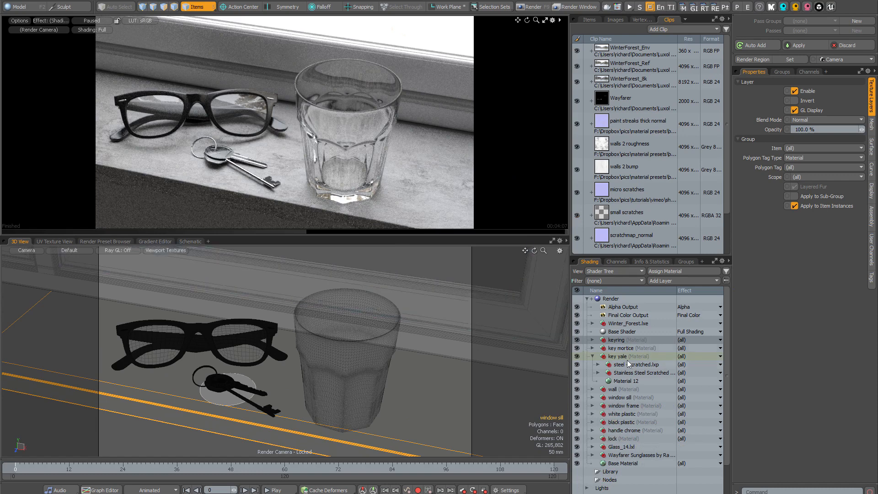
Step: Add an image map layer to key yale loading key logo displace.psd
click(629, 356)
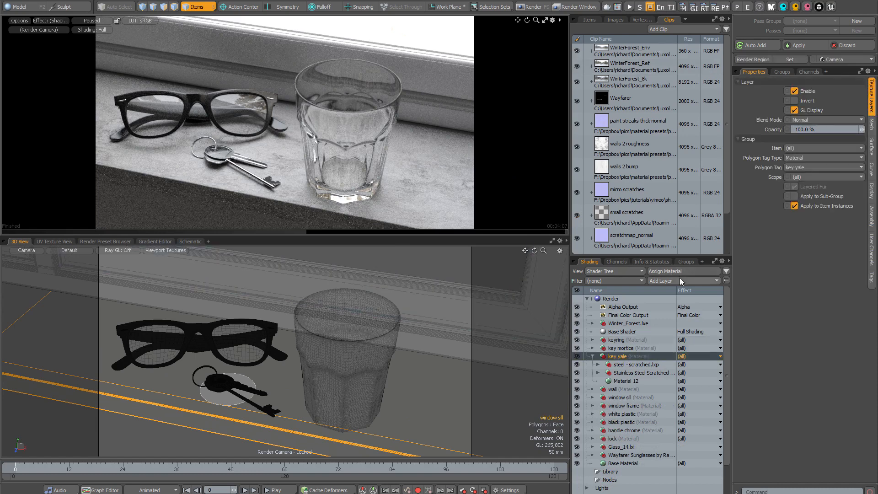
click(680, 281)
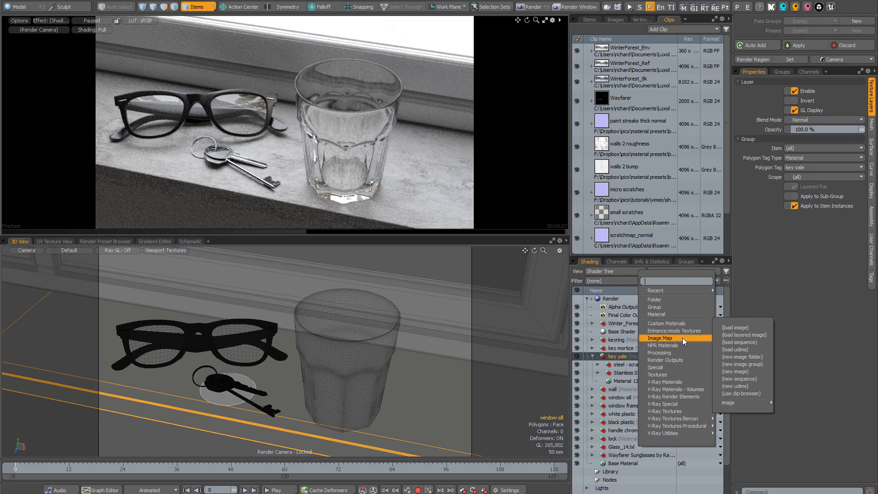
click(735, 326)
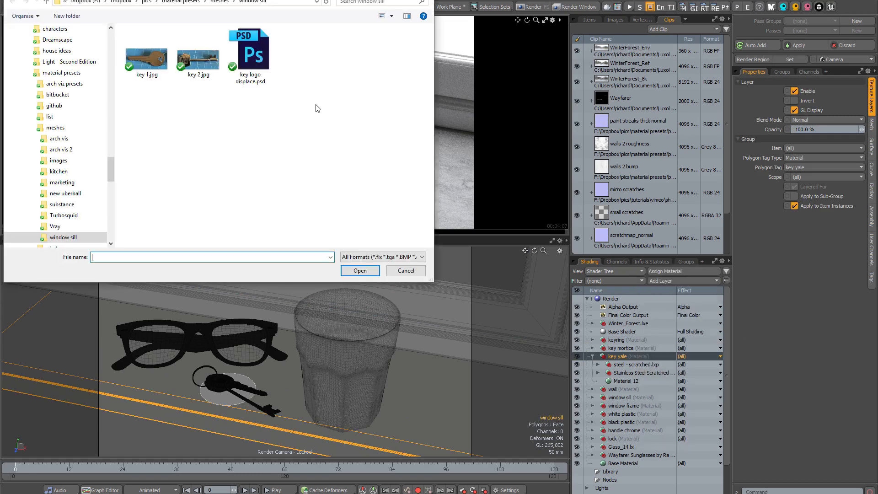
click(406, 271)
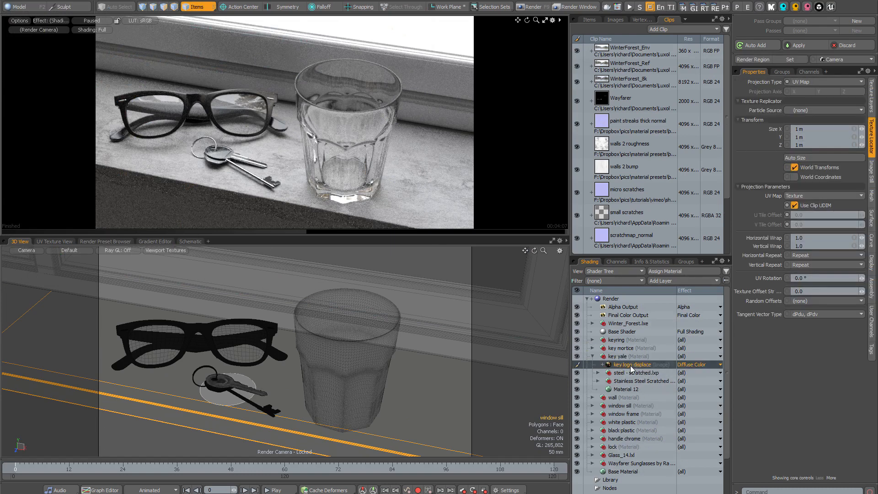
mouse_move(759, 85)
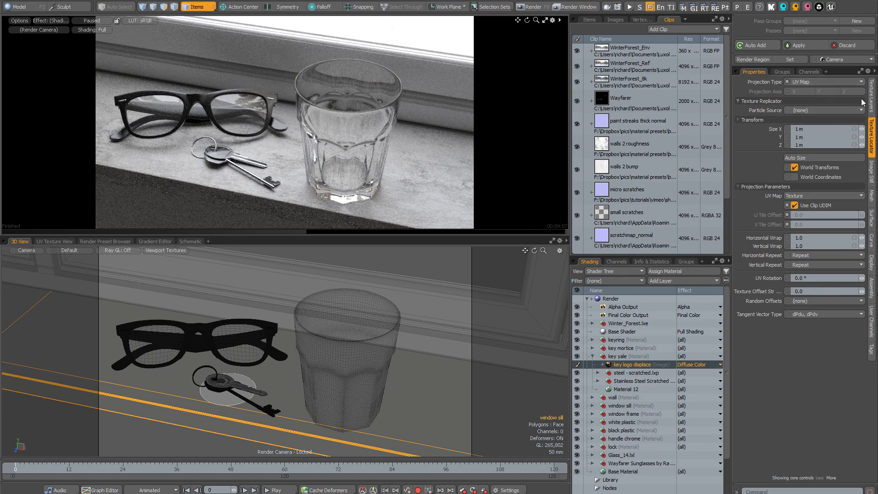
Step: Enter -100 as the key logo displace image's Low Value, leaving High Value at 100%
click(636, 364)
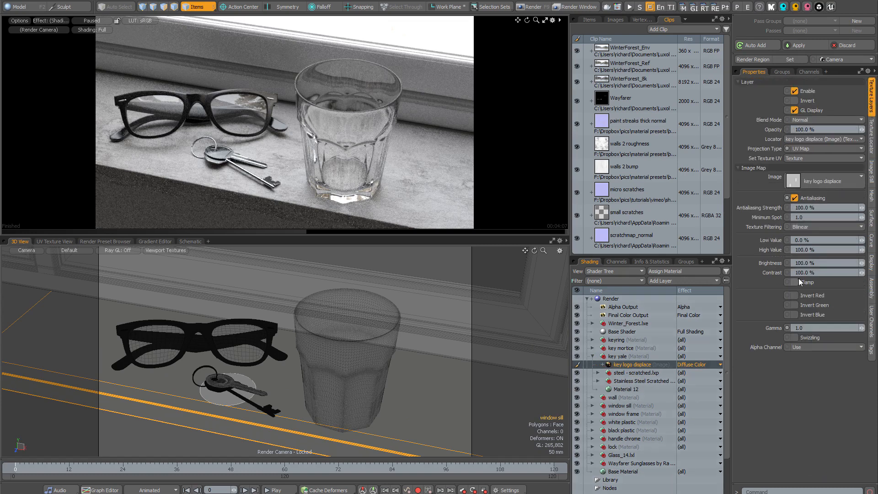
click(822, 239)
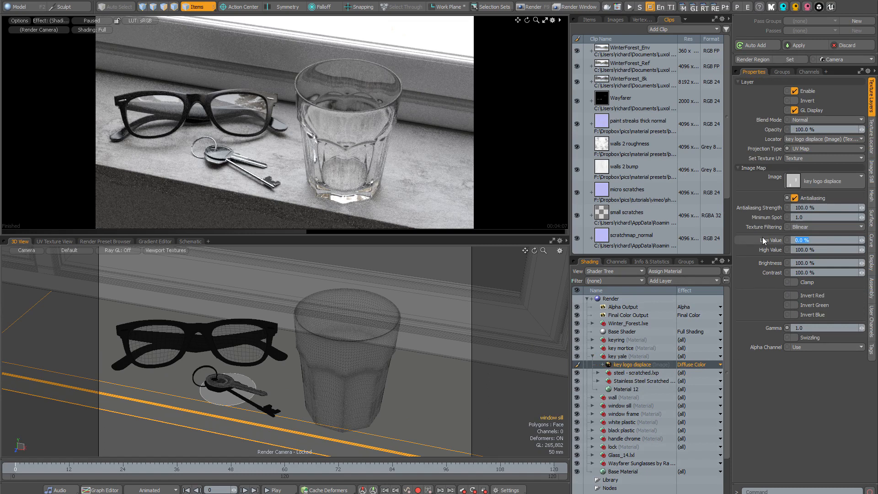
text(-100)
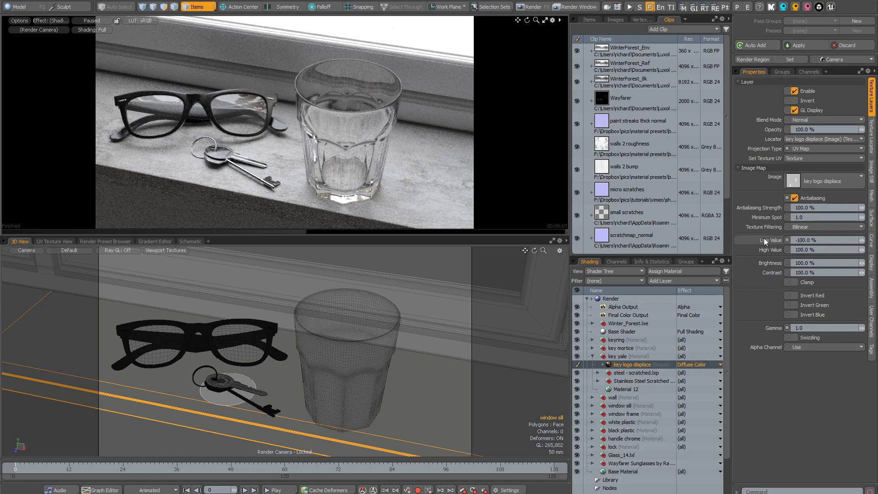
mouse_move(797, 205)
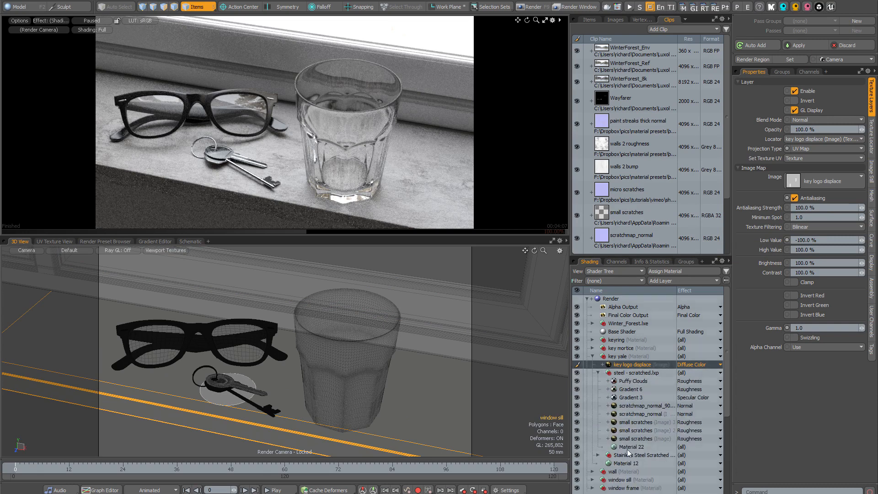
Step: Show Material 22 of steel - scratched: 60% specular, 10% roughness, 1 mm displacement
click(634, 447)
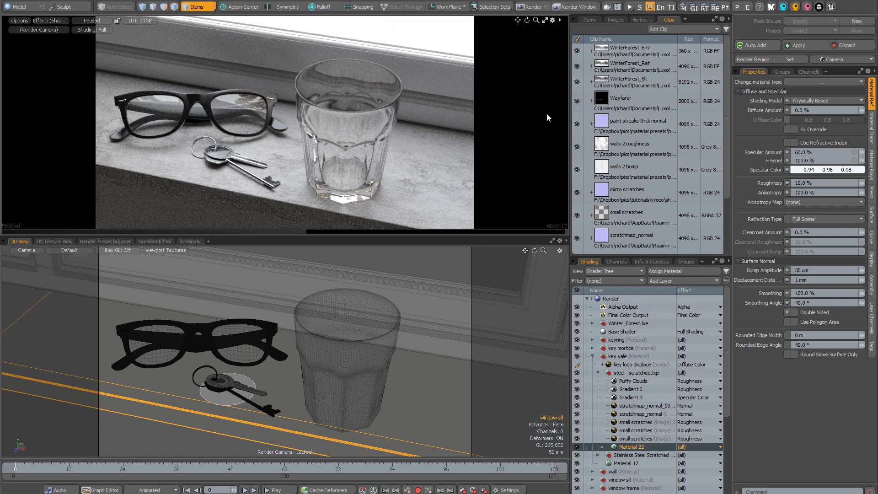
mouse_move(545, 116)
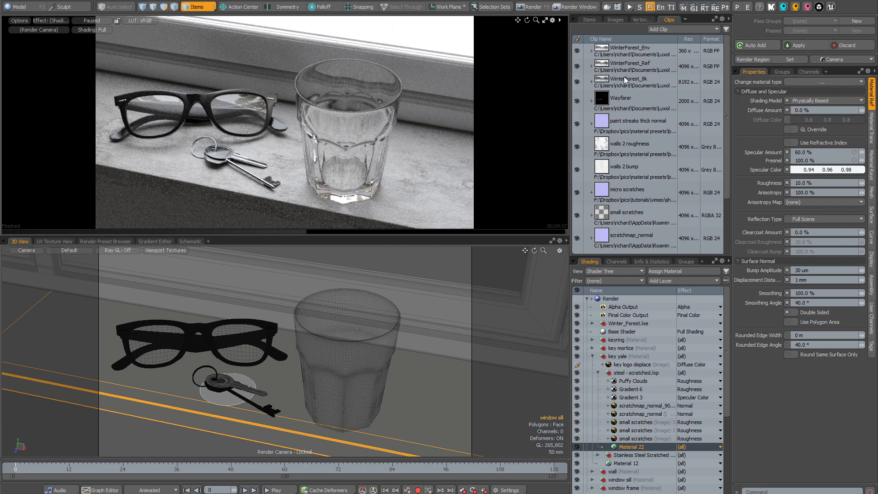
Step: Apply the Vizpak Plastic 'black plastic semi-matte' preset to the Rayban_frame material
click(772, 5)
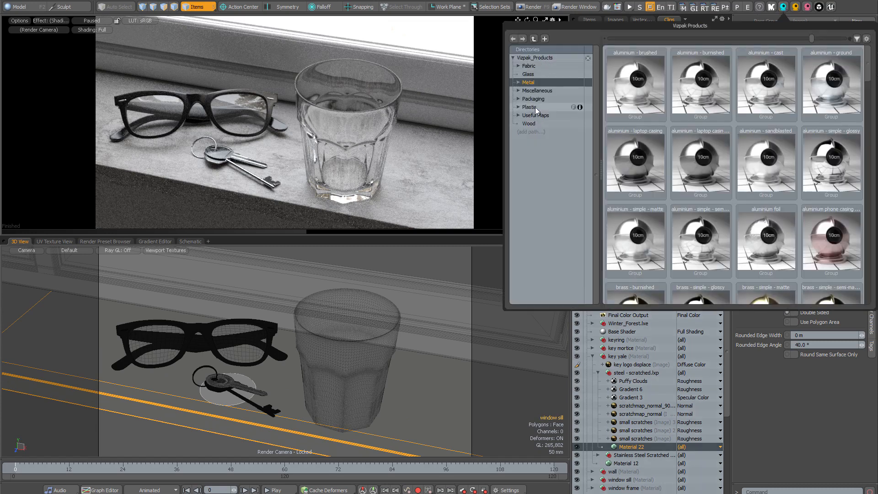
click(528, 106)
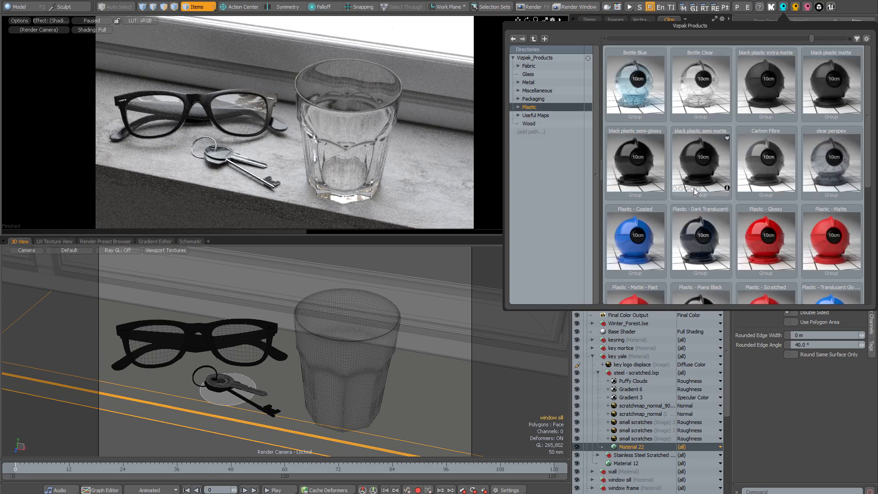
mouse_move(695, 152)
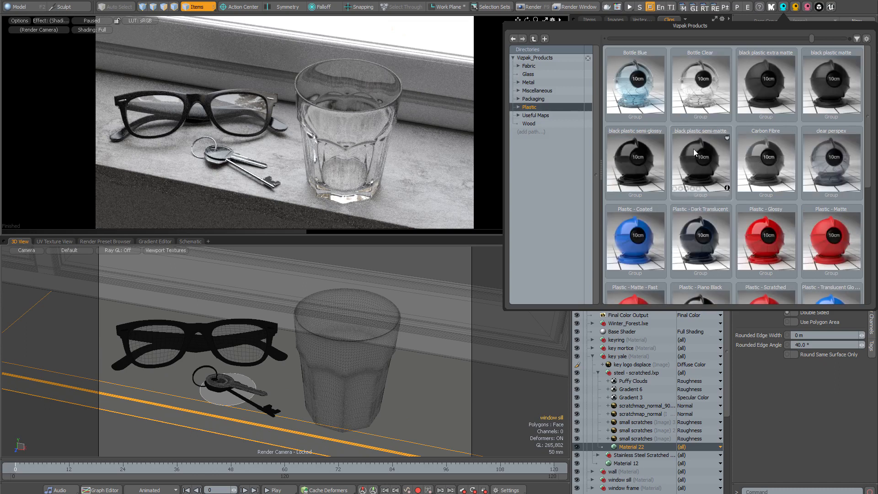
click(701, 157)
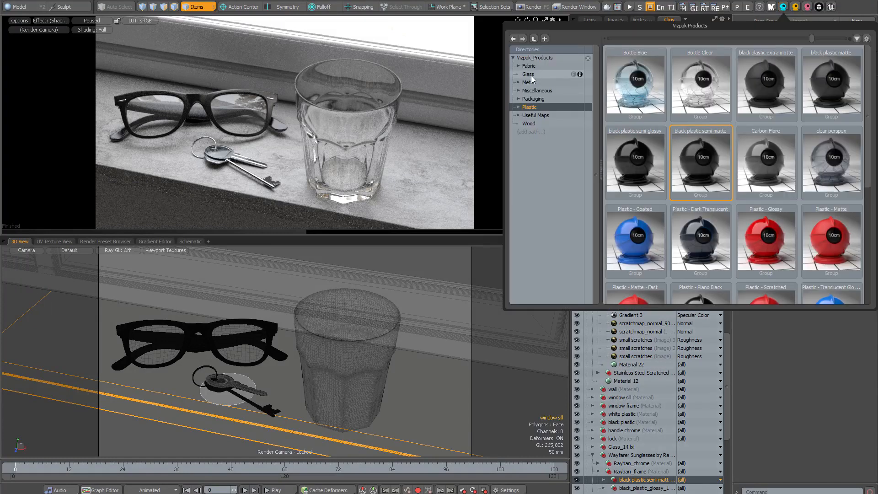
Step: Apply the Bottle Green preset from the VizPack Glass folder to the Rayban_glass lens material
click(528, 73)
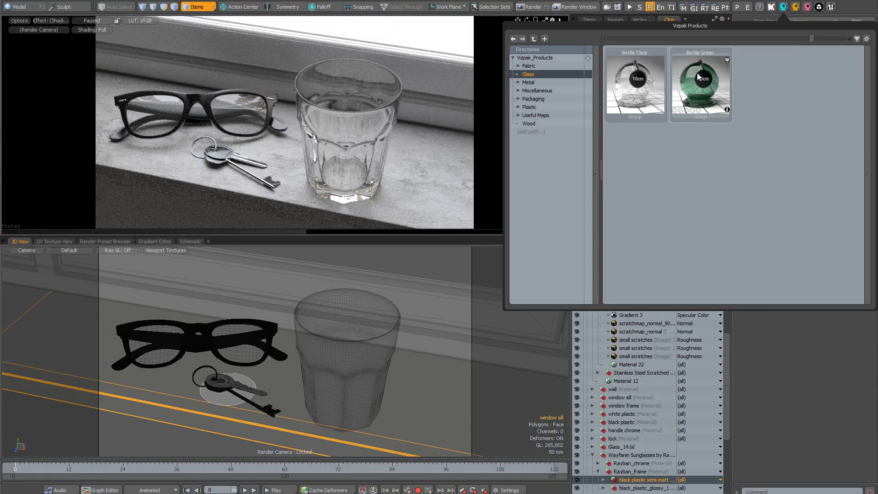
click(700, 79)
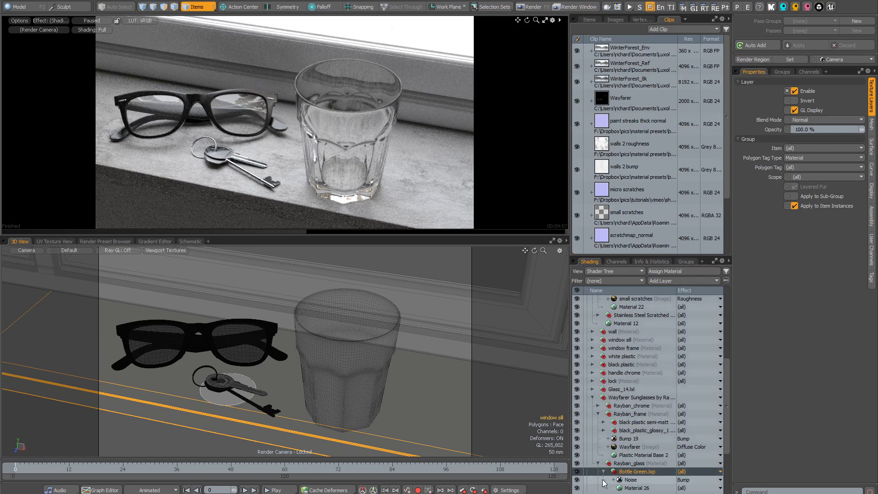
Step: Show Material 26's transparency properties under Bottle Green.lxp in the Shader Tree
click(638, 487)
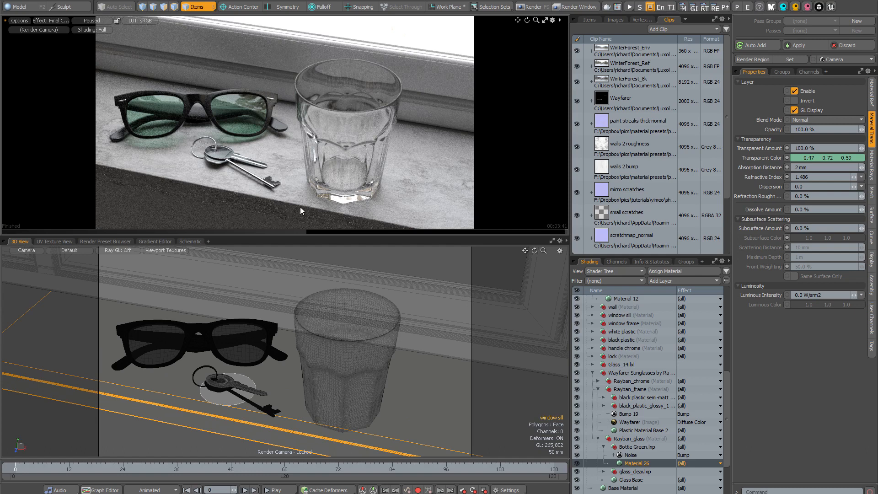
mouse_move(320, 172)
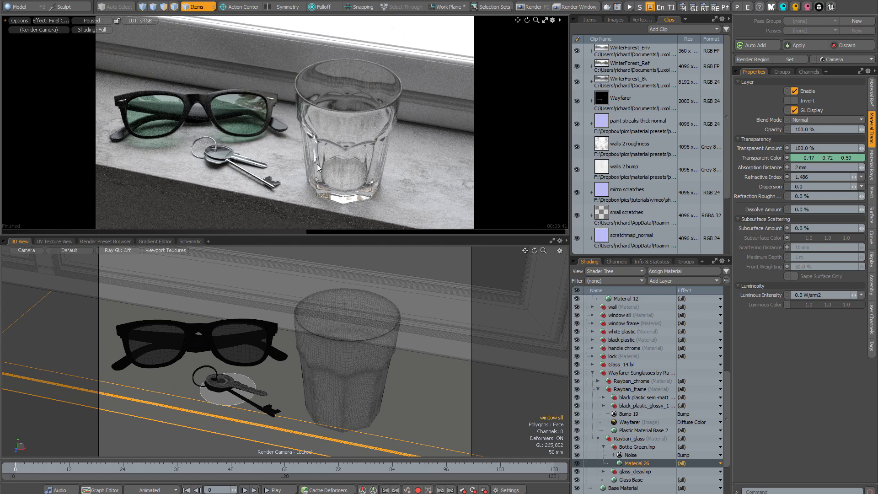
mouse_move(246, 133)
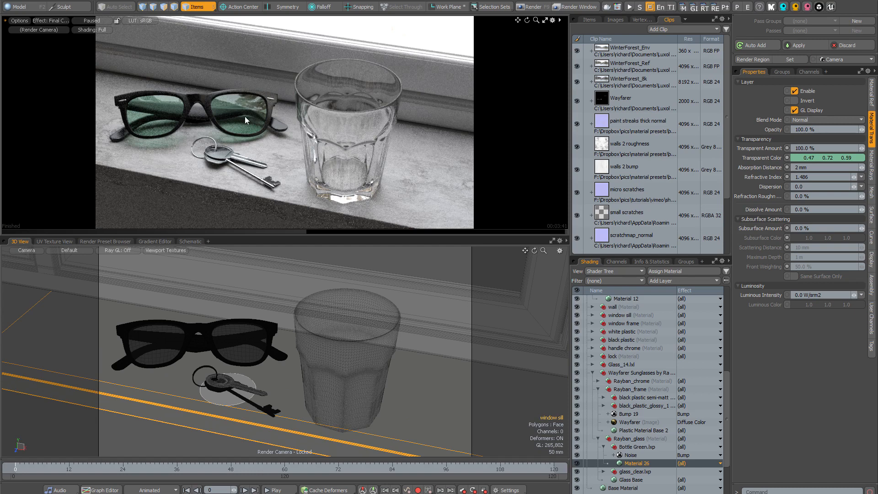
mouse_move(152, 118)
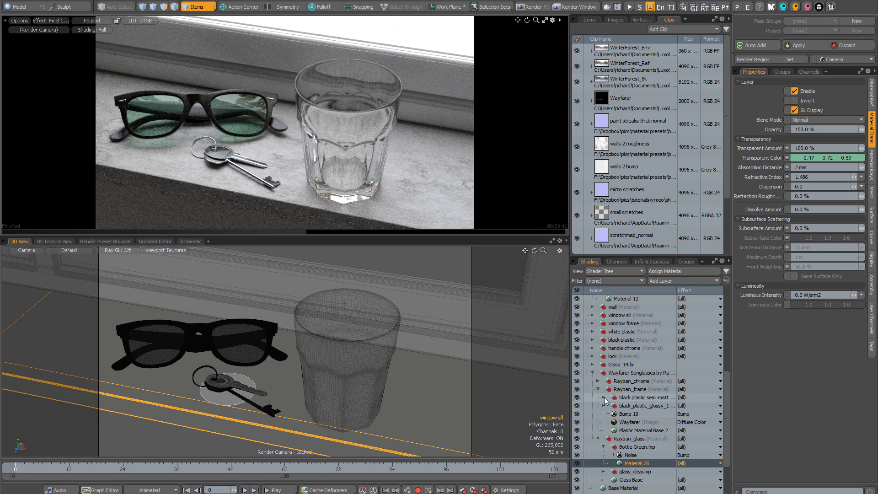
Step: Duplicate the frame's Puffy Clouds 4 roughness texture as Puffy Clouds 5 under Bottle Green.lxp
click(605, 397)
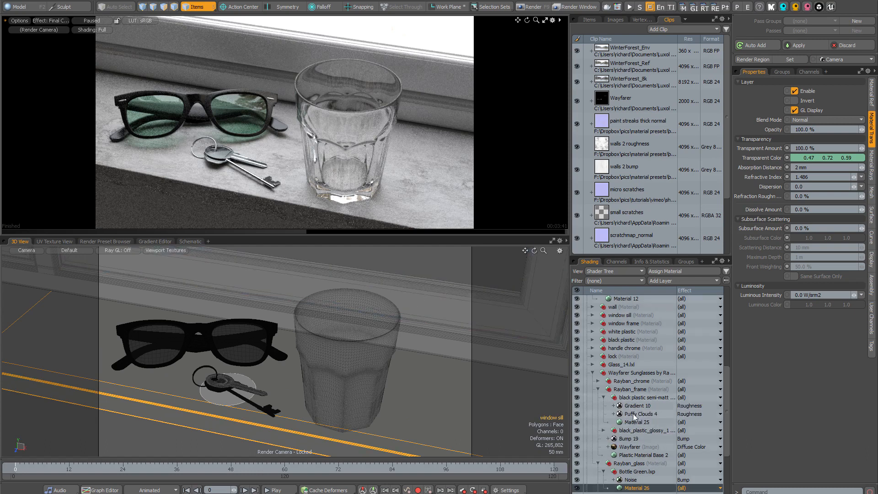
click(640, 413)
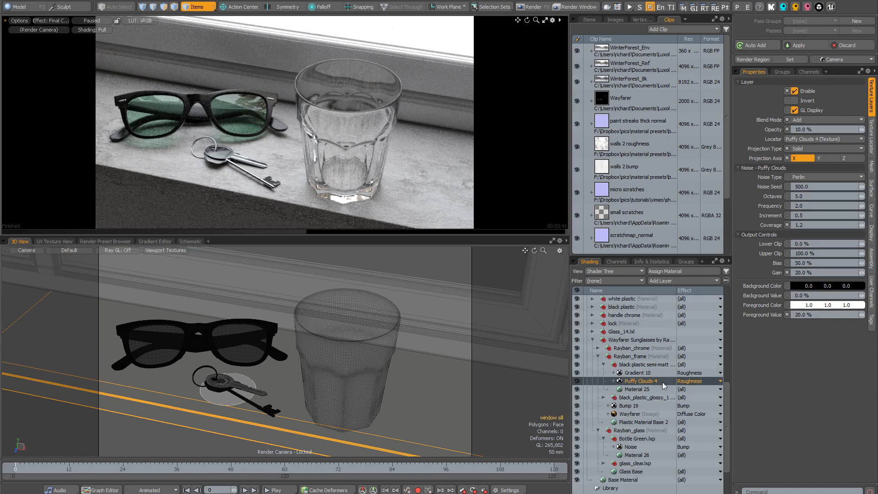
right_click(640, 381)
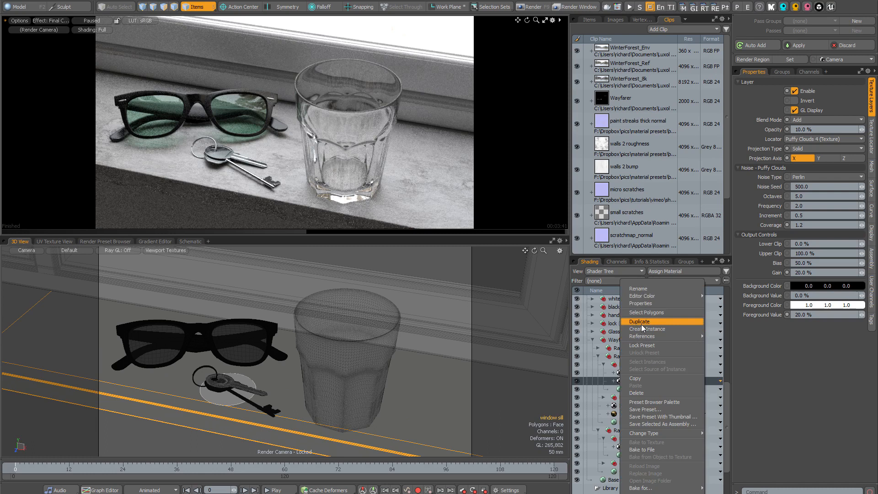
click(640, 321)
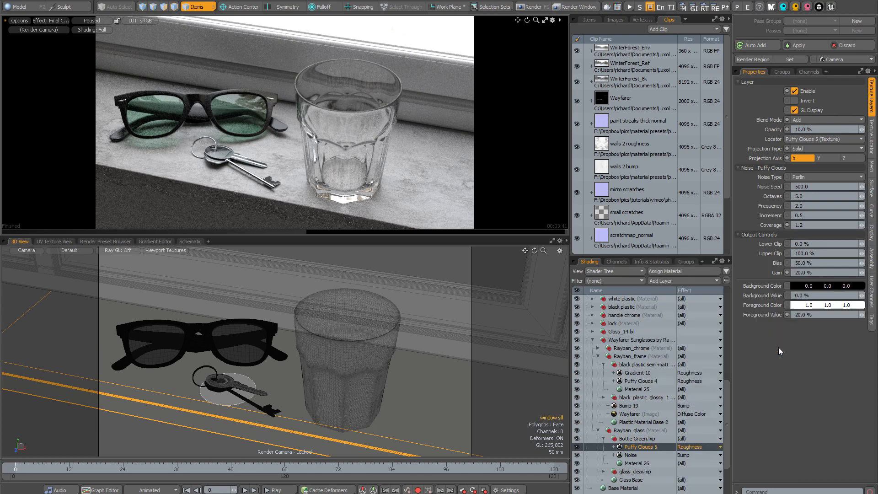
Step: Set Puffy Clouds 5 to Refraction Roughness with a 3% foreground value
click(699, 447)
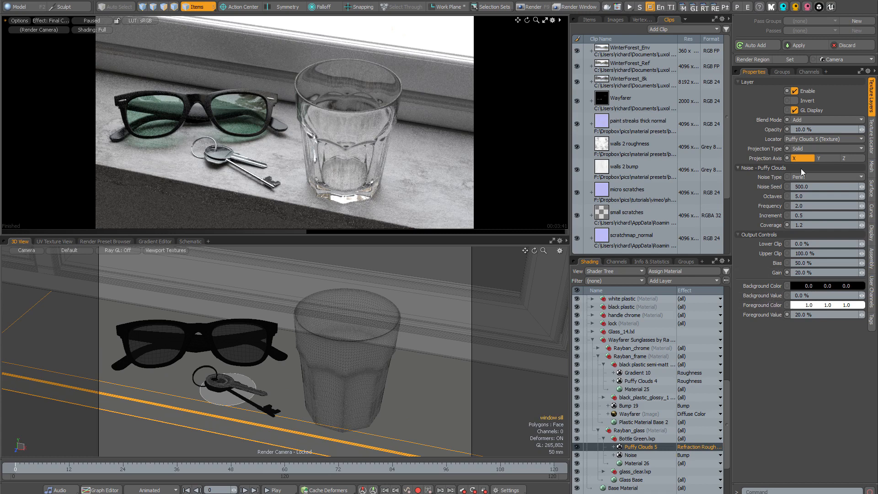
click(823, 314)
text(3)
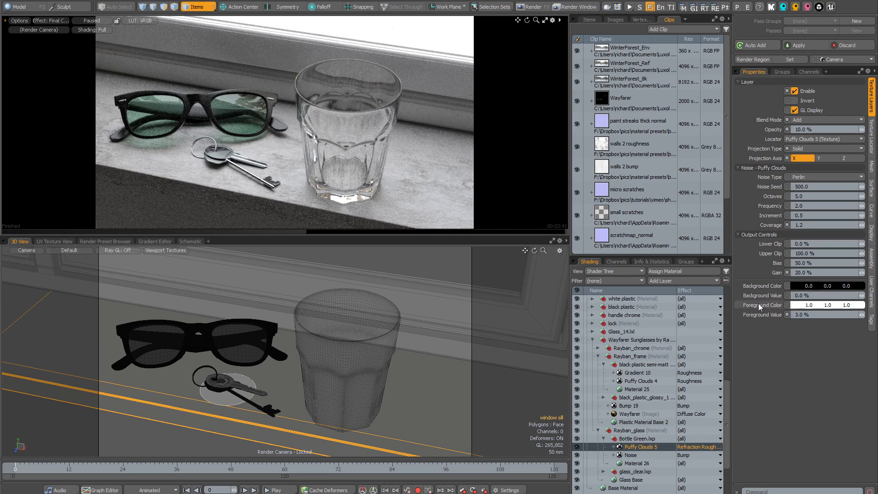
mouse_move(484, 209)
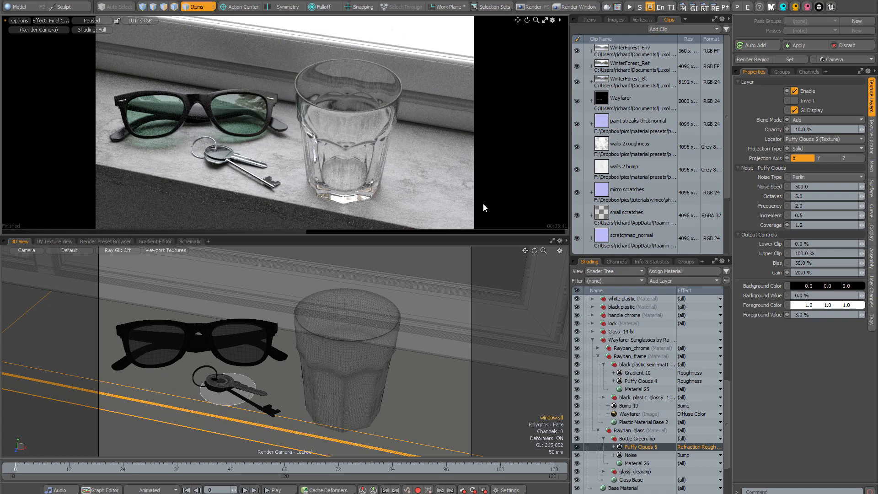
mouse_move(244, 120)
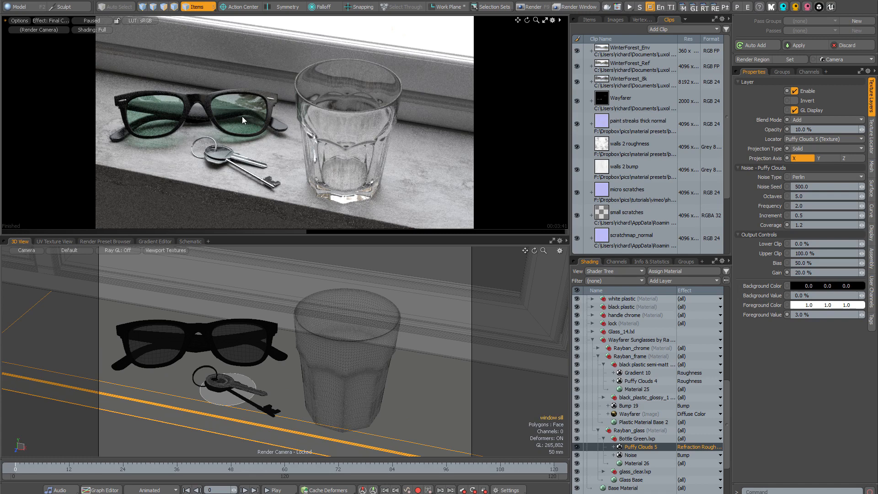
mouse_move(239, 117)
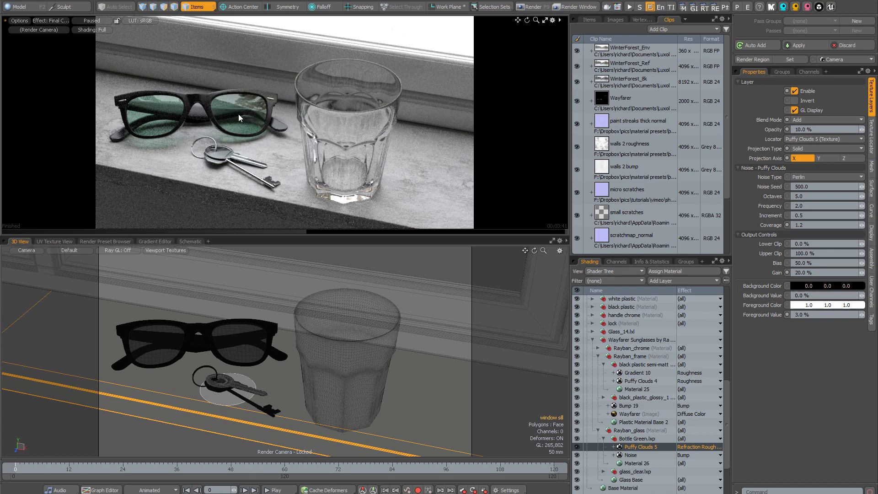
click(559, 6)
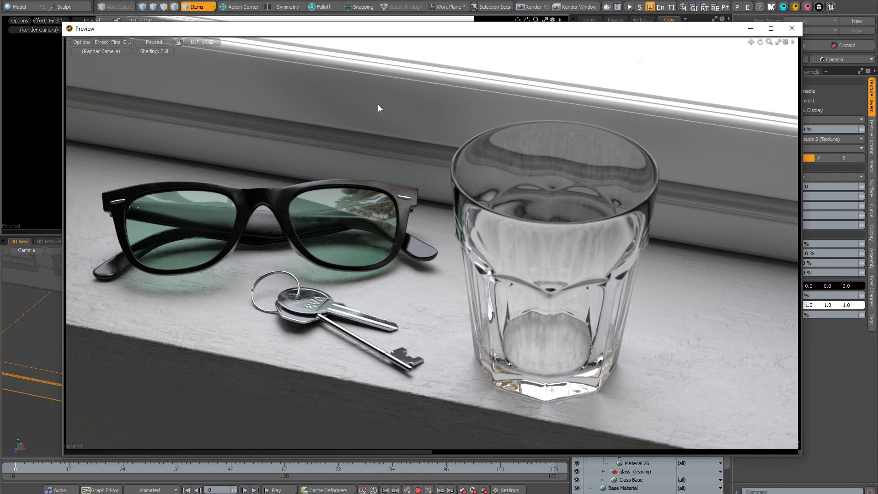
mouse_move(438, 315)
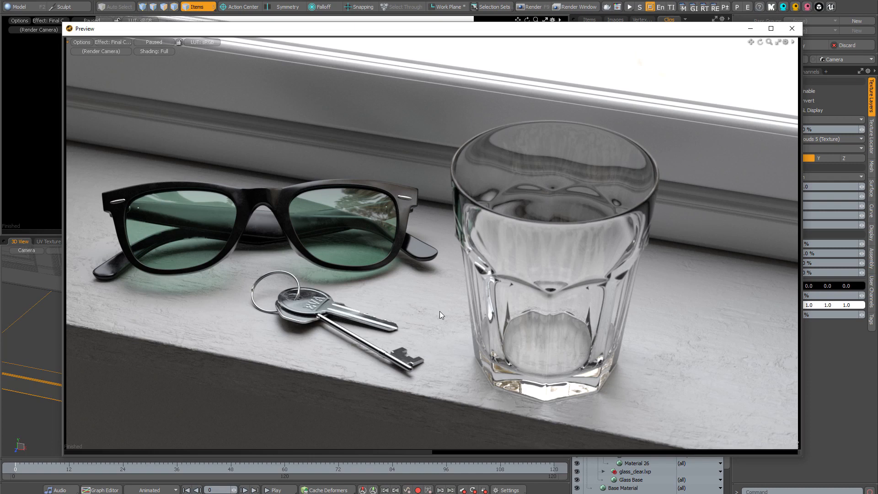
mouse_move(715, 445)
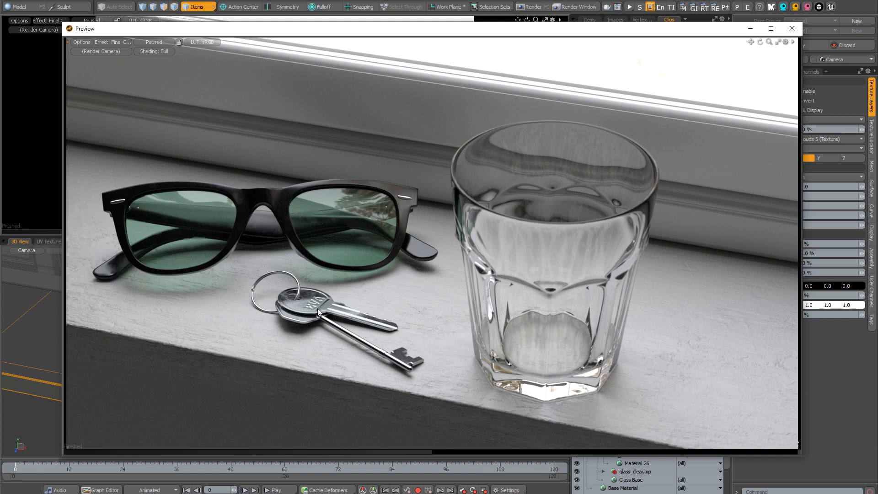
mouse_move(284, 309)
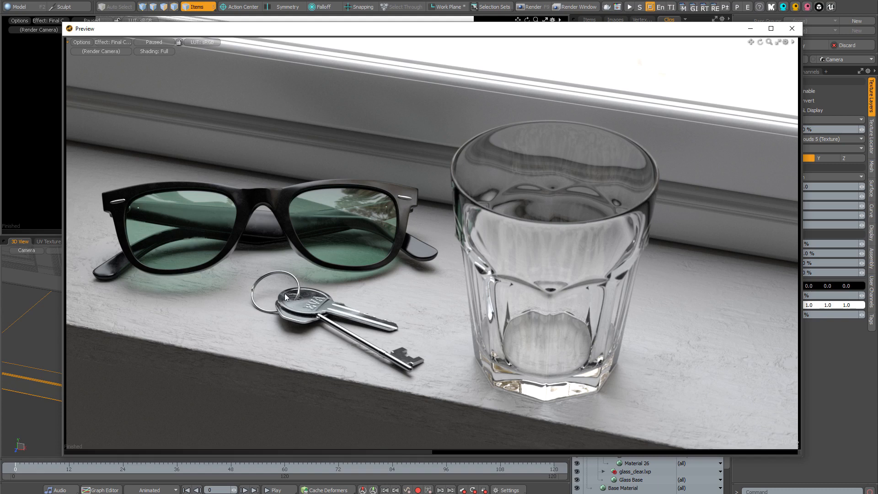
mouse_move(410, 213)
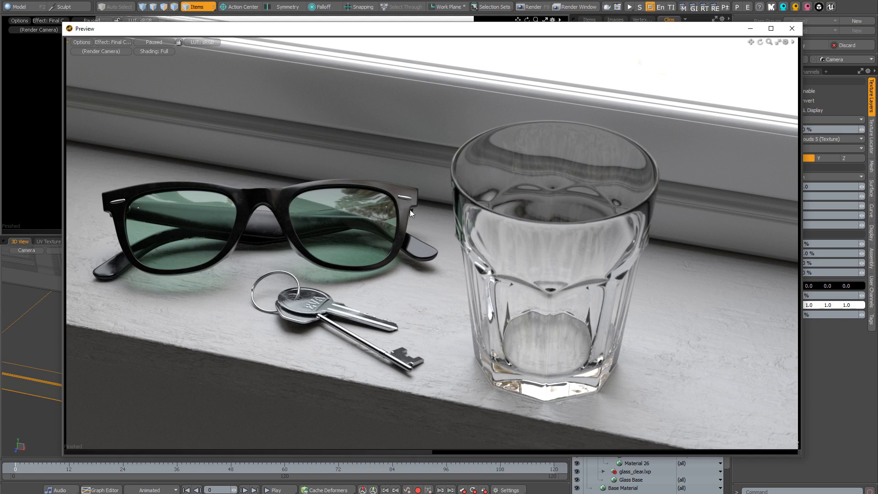
mouse_move(363, 187)
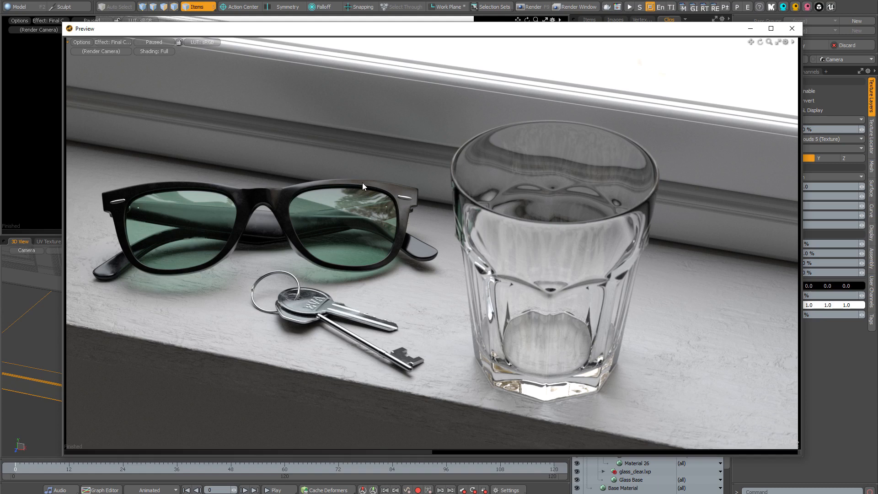
mouse_move(403, 219)
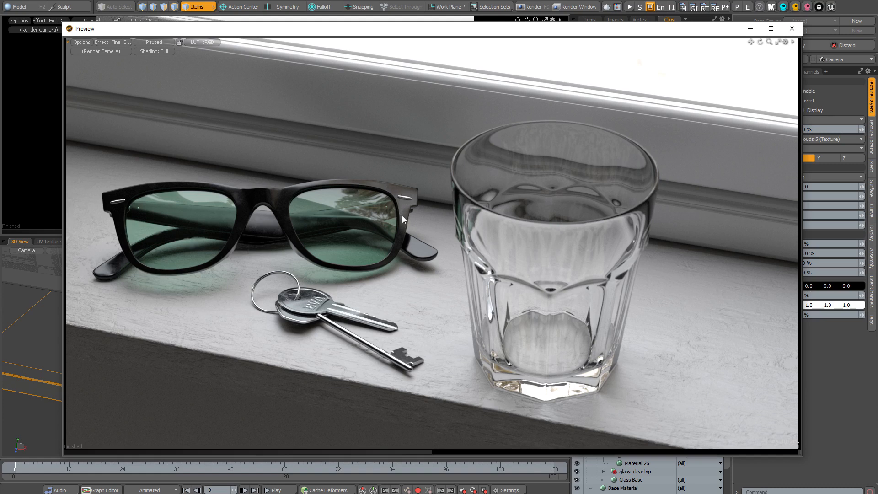
mouse_move(302, 215)
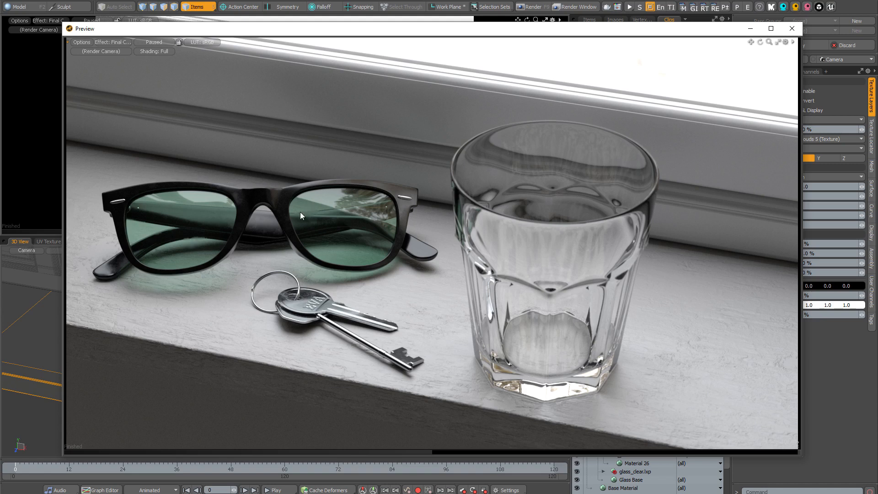
mouse_move(187, 206)
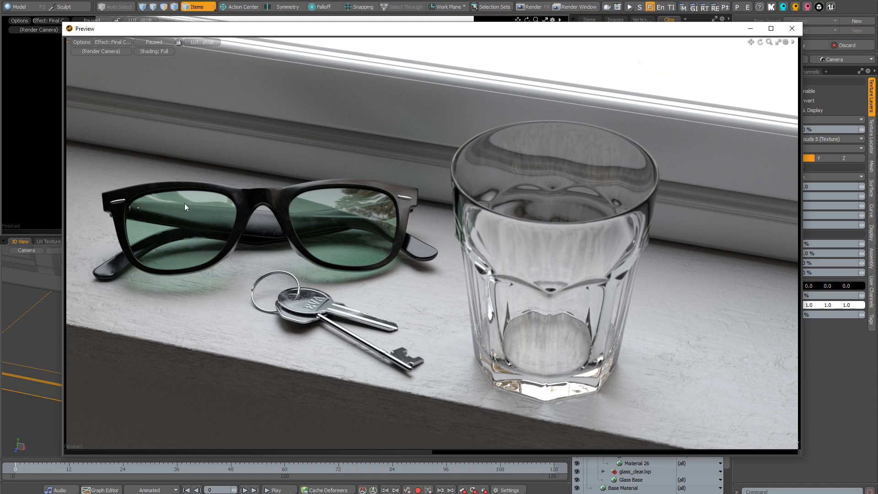
mouse_move(167, 235)
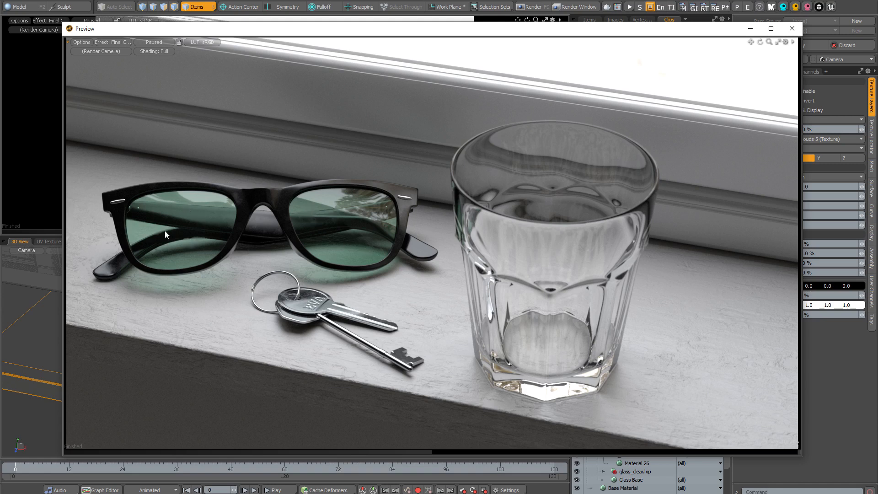
mouse_move(404, 214)
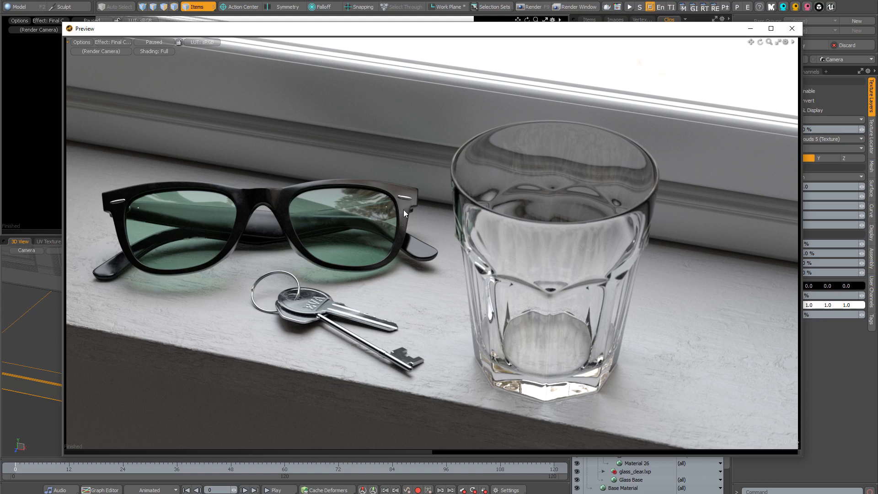